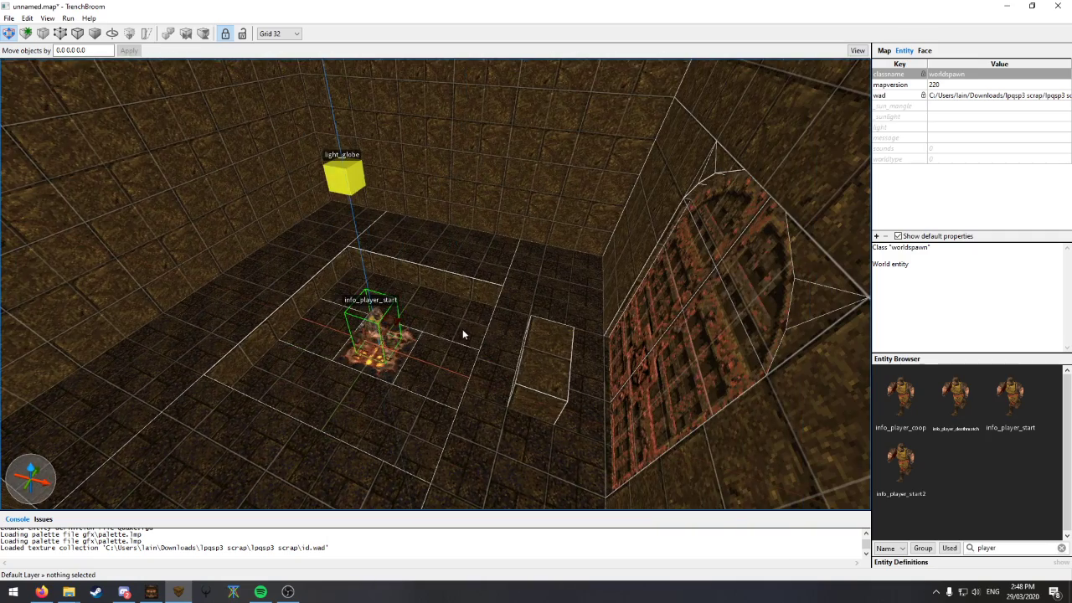
Drag out block brushes on the room floor, including a tall one beside the arched wall
click(342, 376)
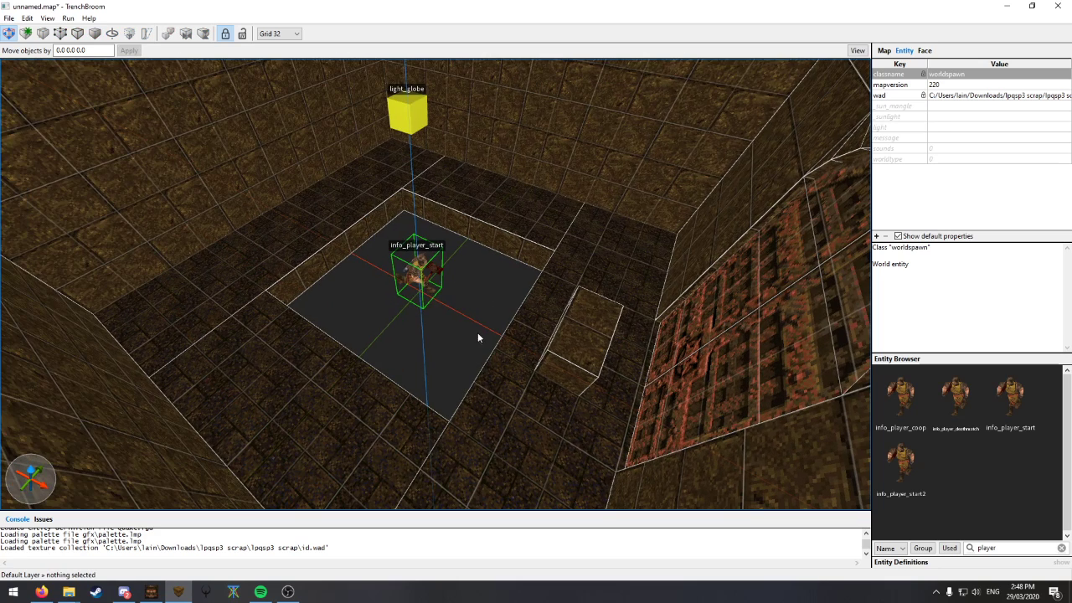
mouse_move(334, 285)
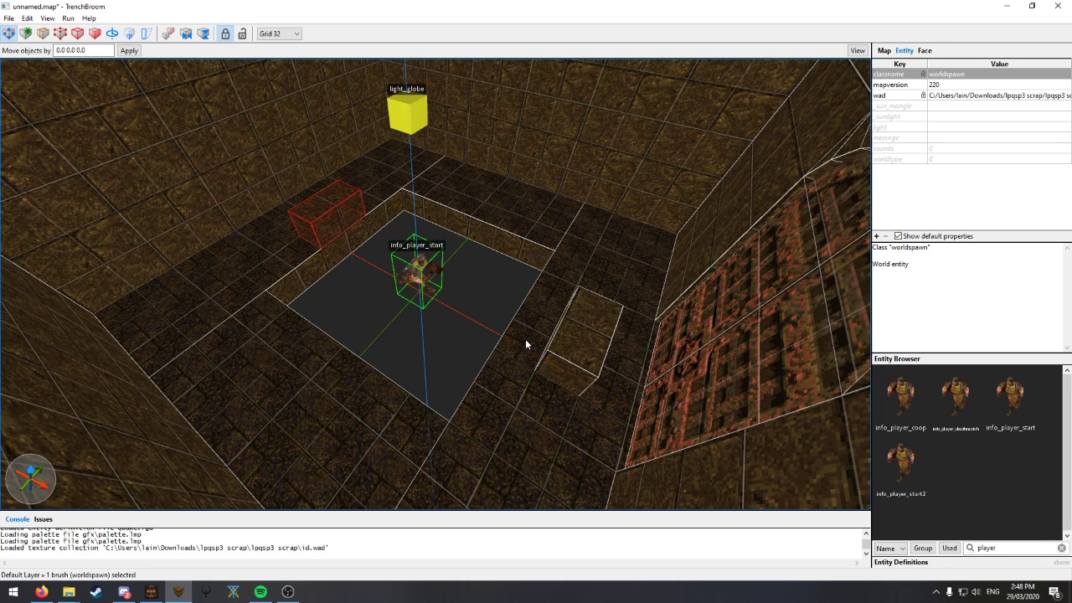
mouse_move(414, 307)
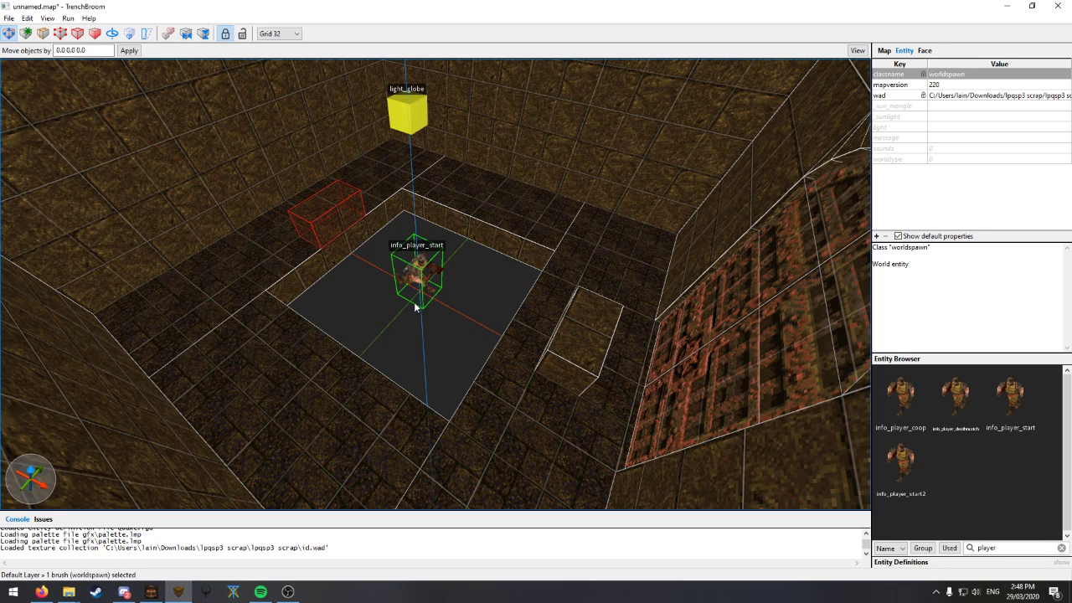
mouse_move(398, 231)
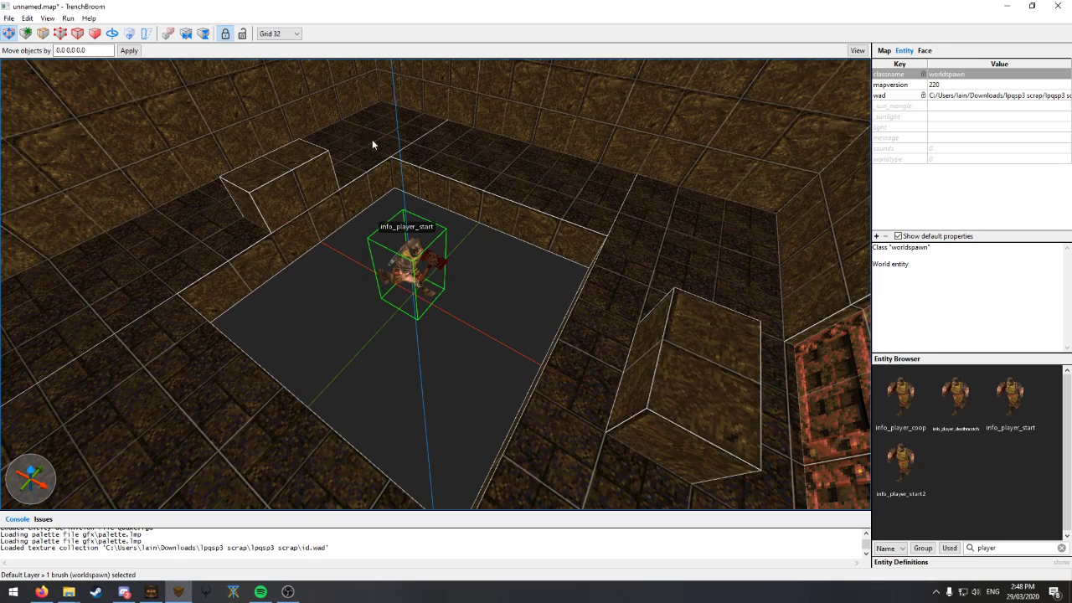
mouse_move(437, 348)
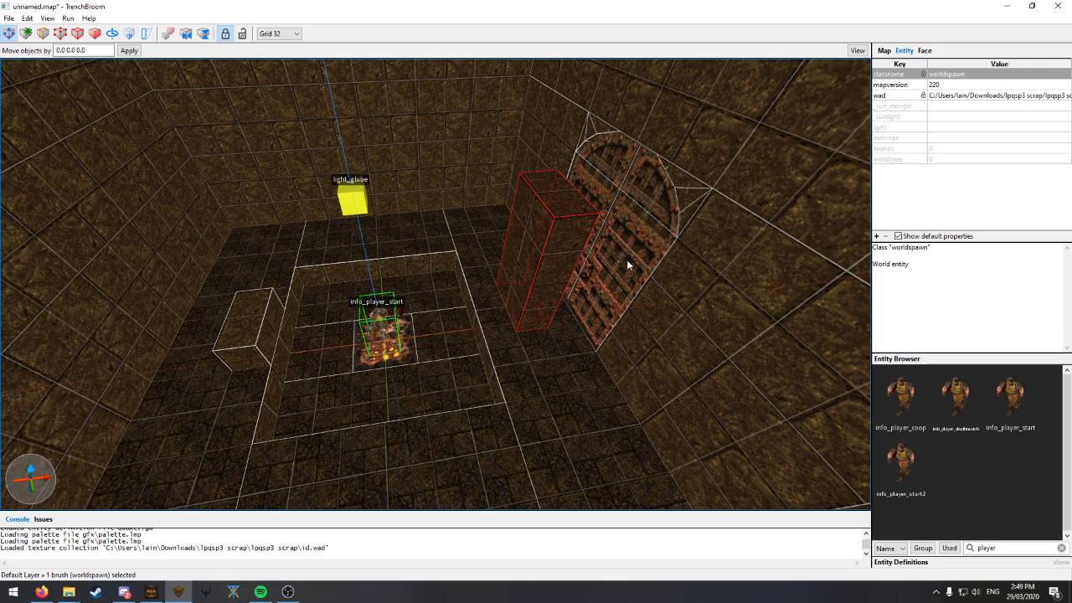
mouse_move(616, 271)
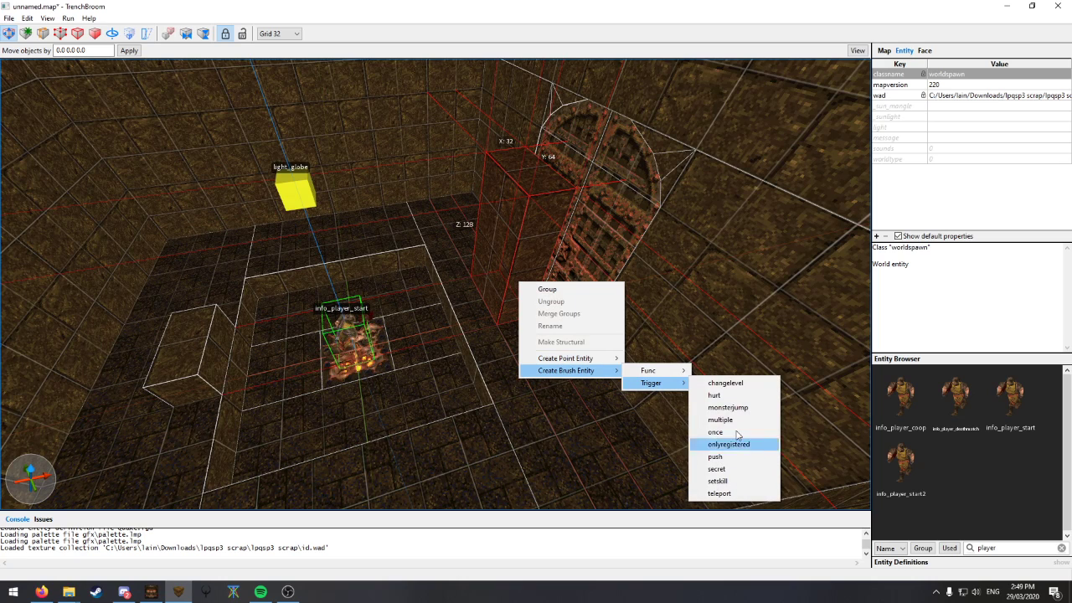
mouse_move(736, 391)
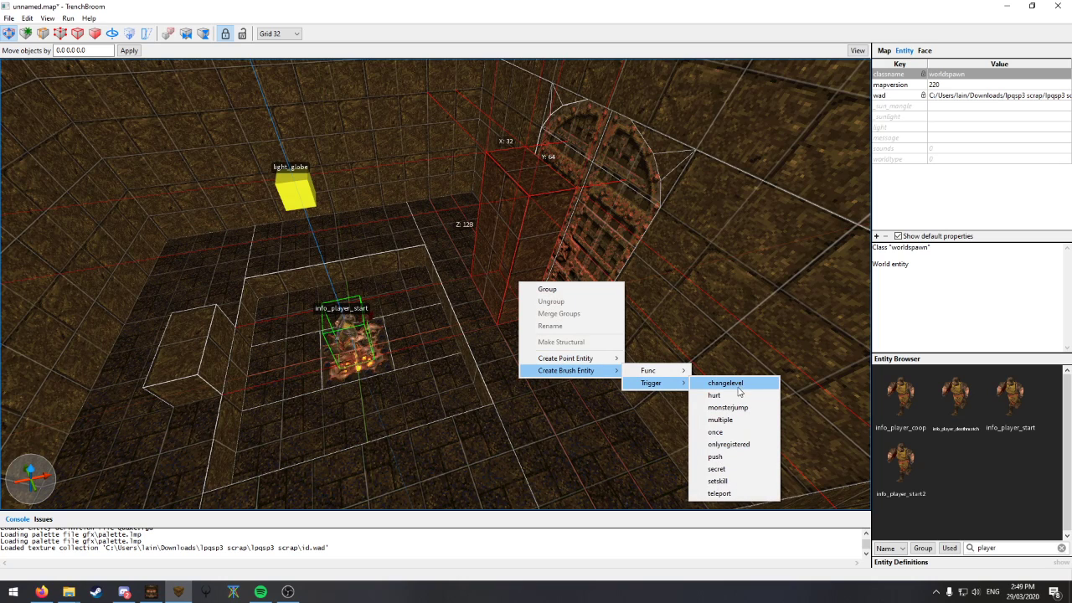
mouse_move(730, 456)
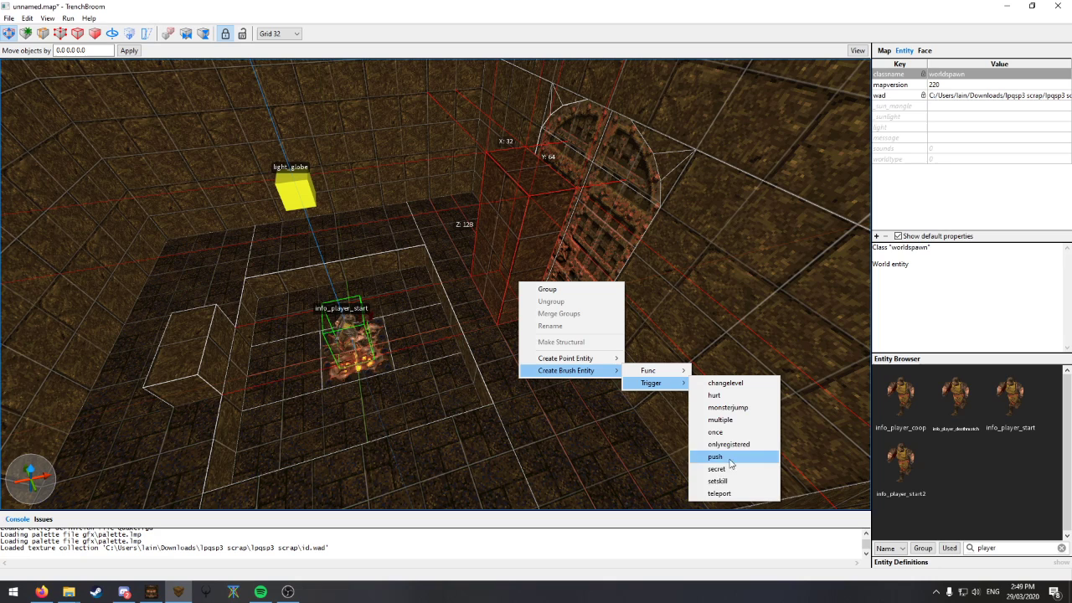
mouse_move(736, 395)
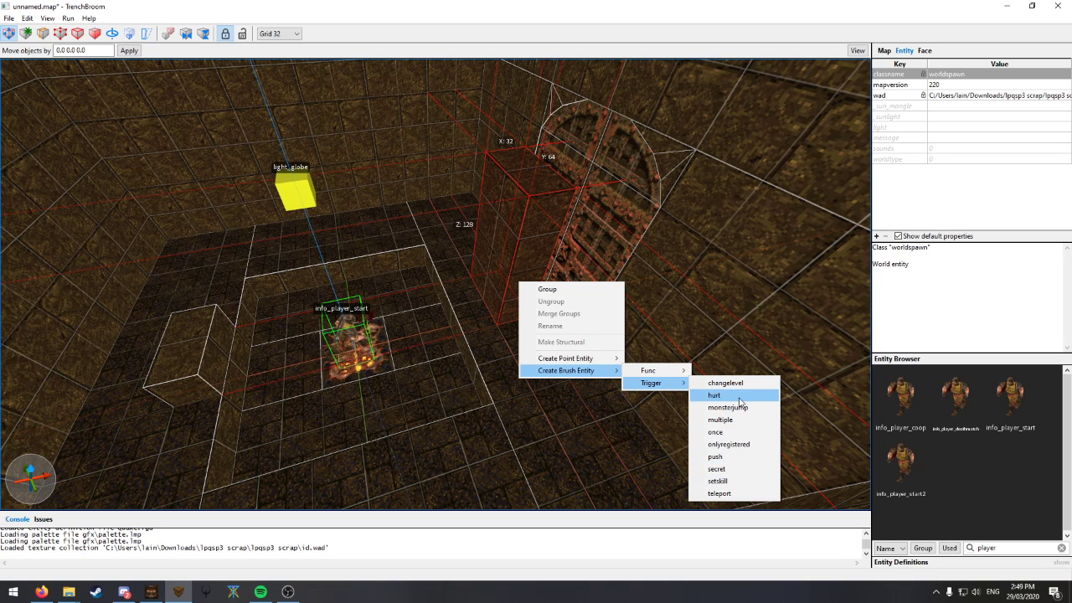
mouse_move(715, 431)
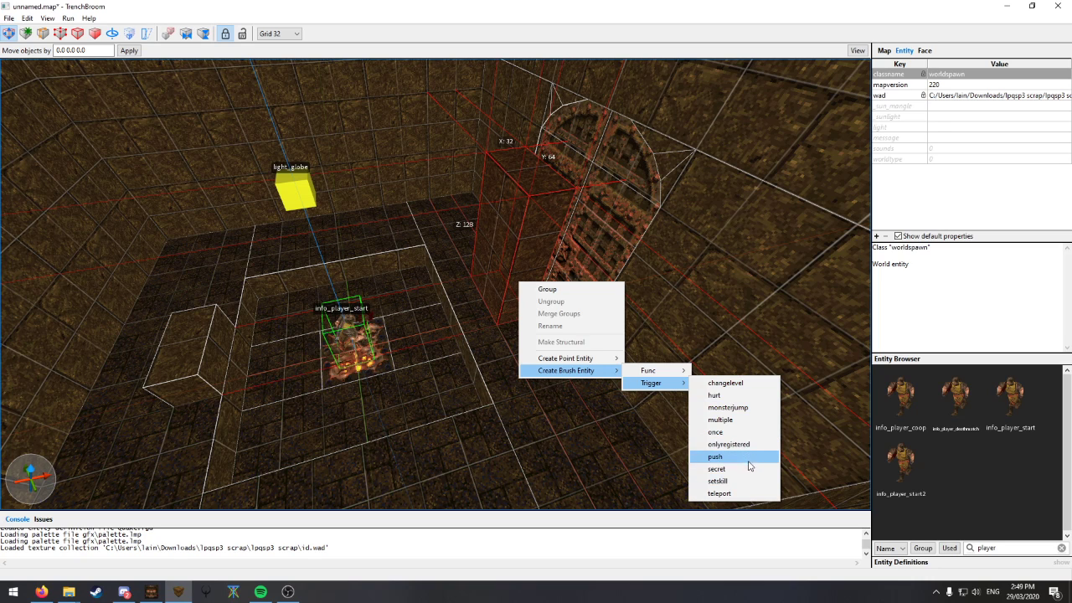
mouse_move(748, 474)
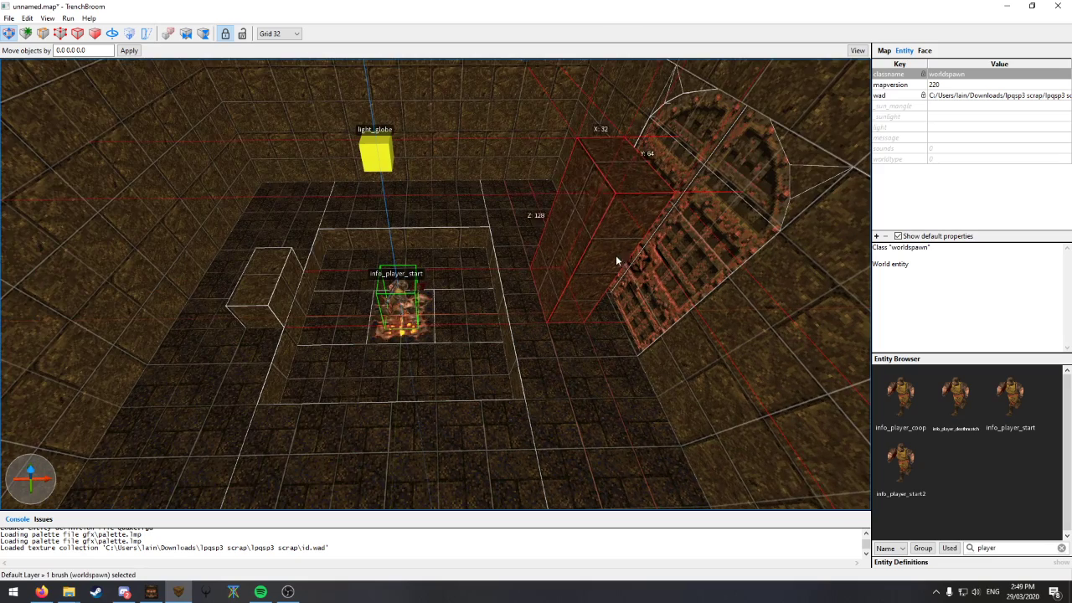
right_click(569, 293)
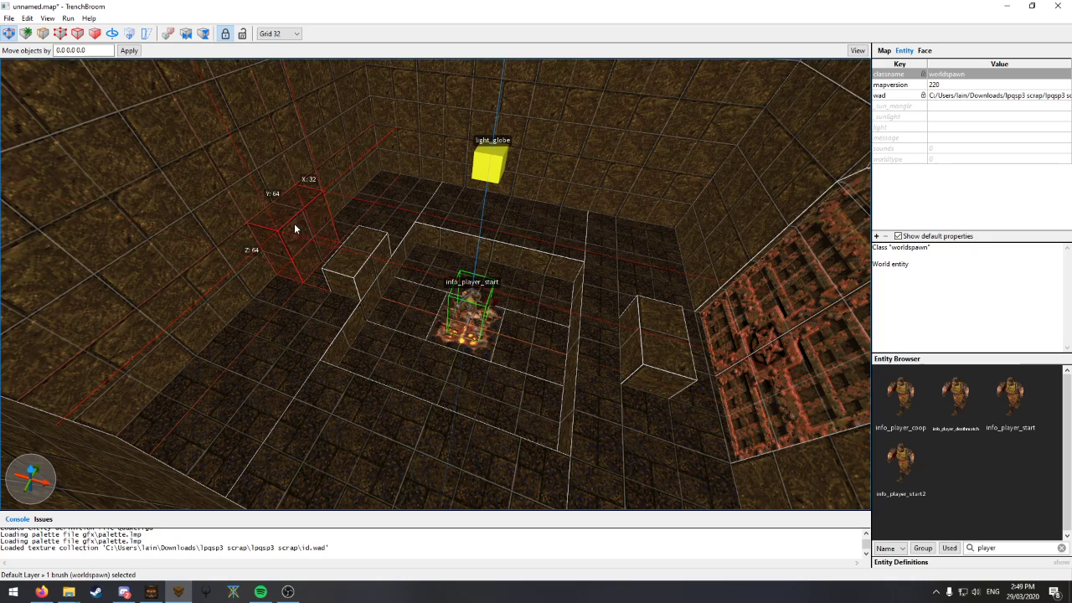
Turn the small wall block into a func_button brush entity
right_click(295, 229)
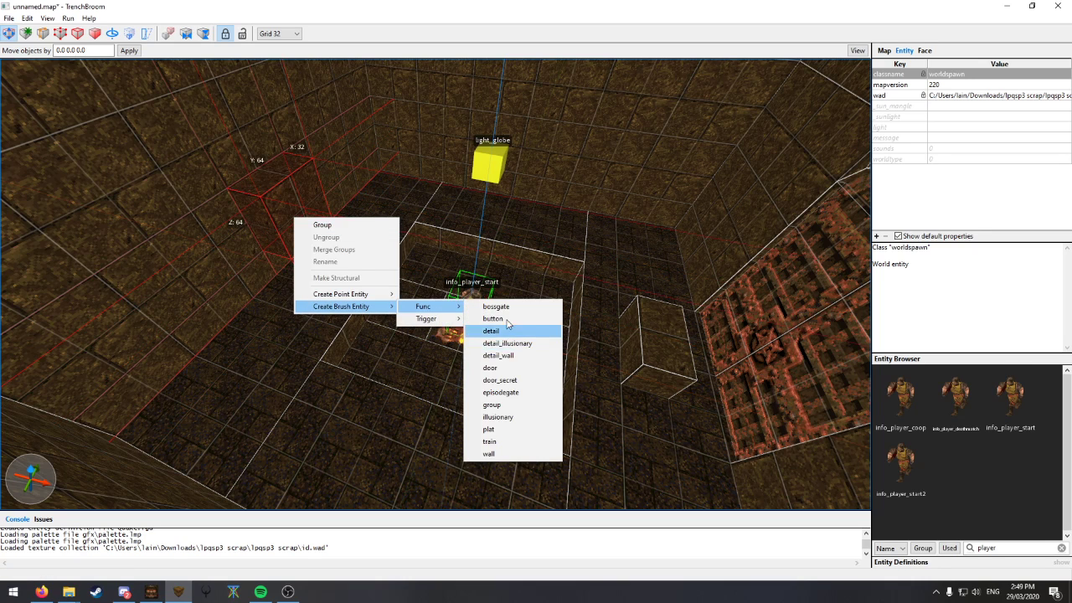
click(492, 319)
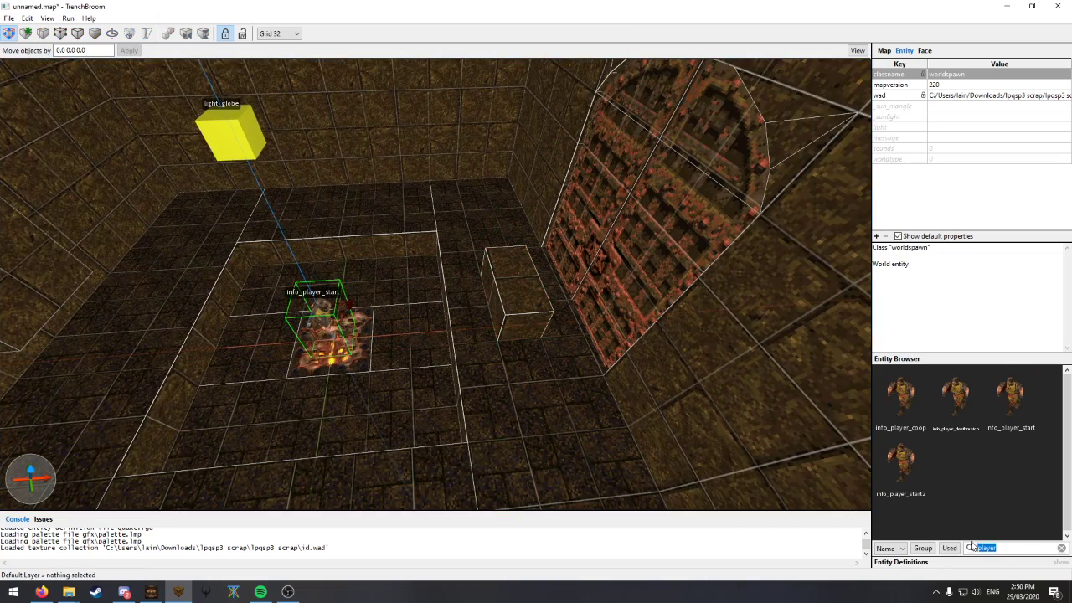
Search 'hell' to place monster_hell_knight, then make the brush below it trigger_monsterjump
text(hell)
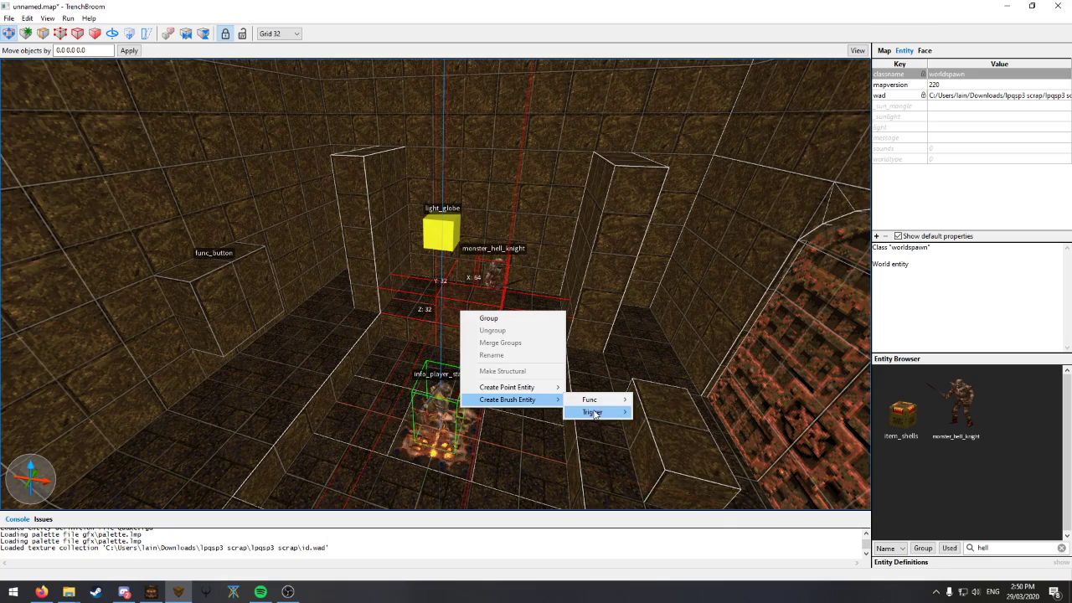
click(592, 412)
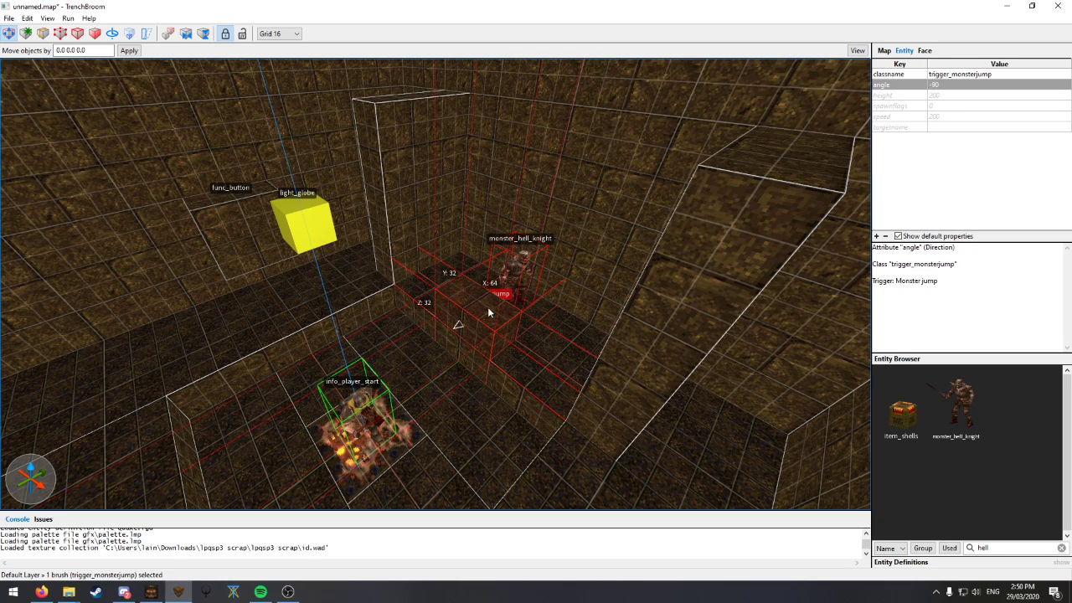
mouse_move(493, 317)
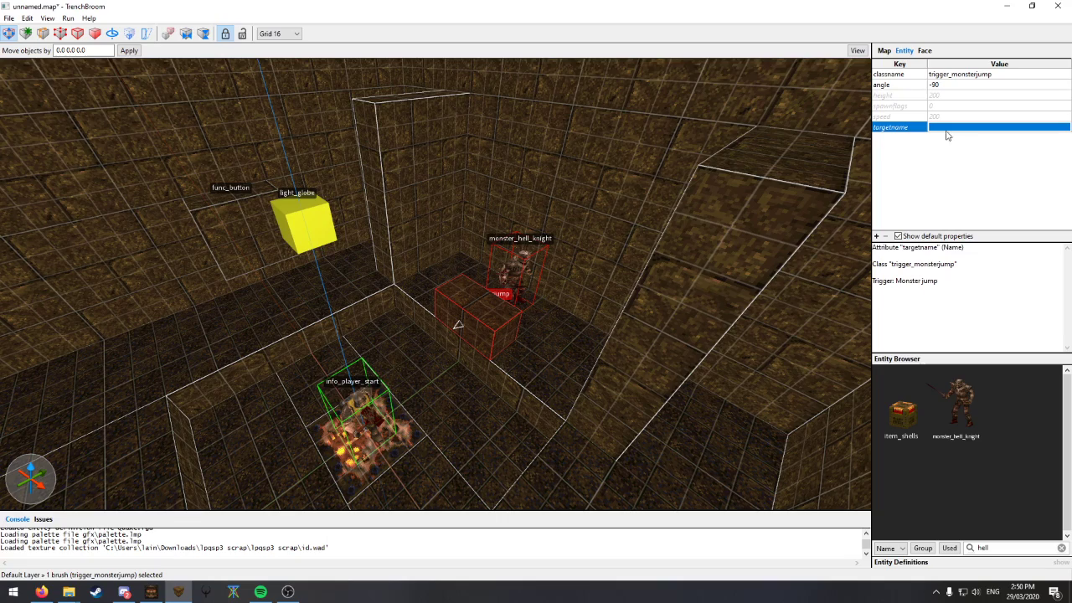
mouse_move(948, 194)
text(hah)
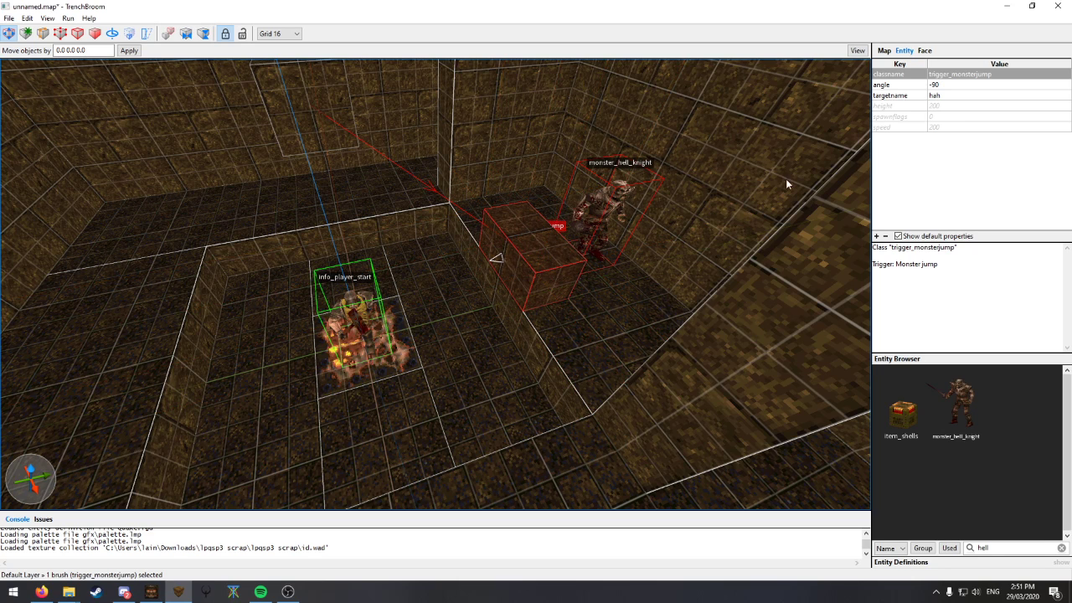
mouse_move(787, 140)
text(clas)
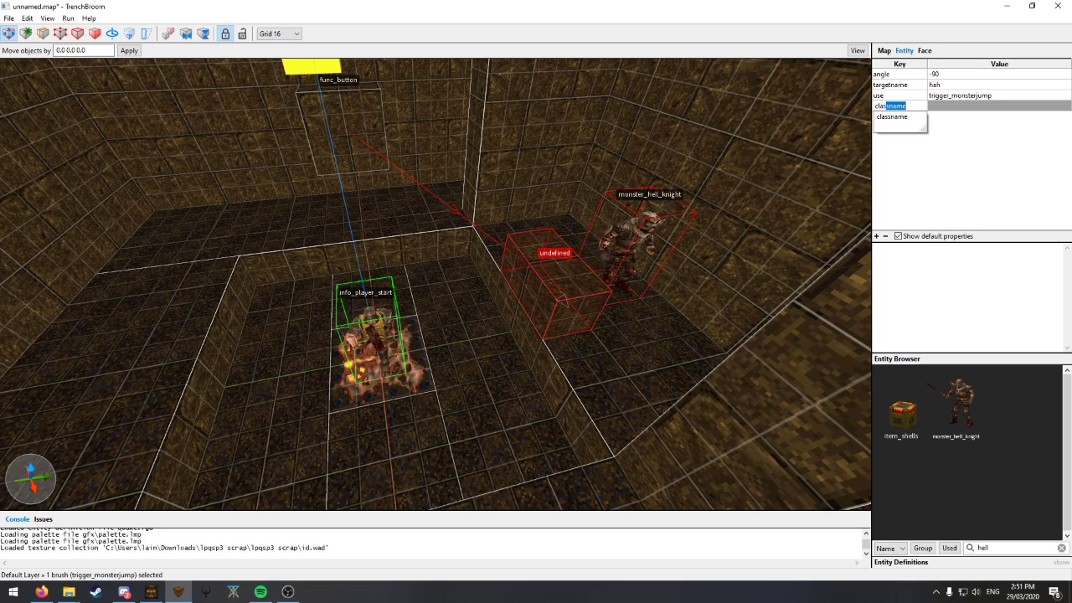
Set classname info_notnull with use=trigger_monsterjump, and add speed 100 and height 100
click(997, 106)
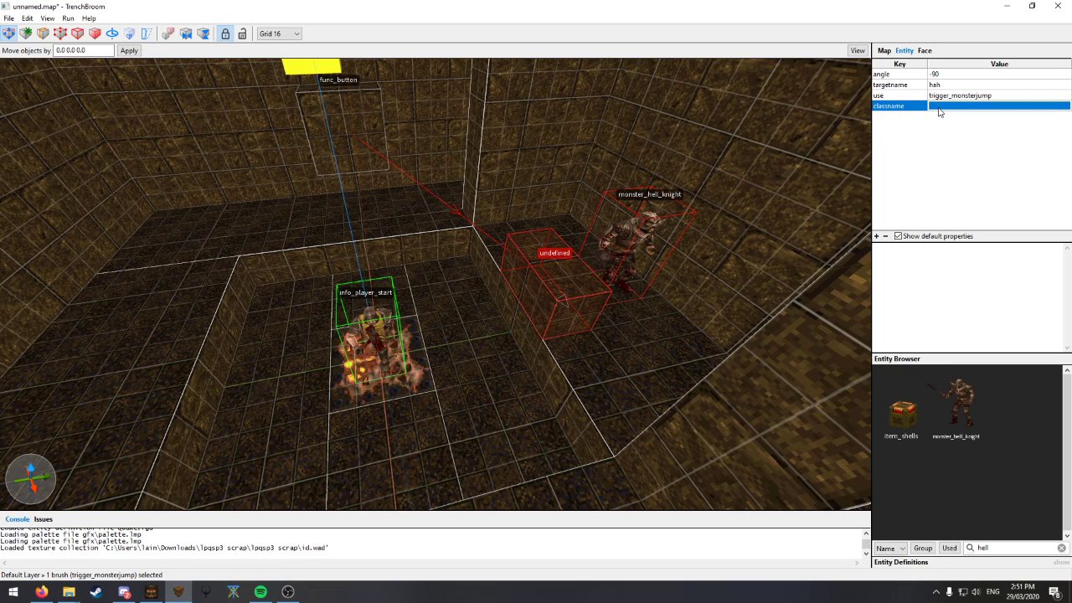
text(info_notnull)
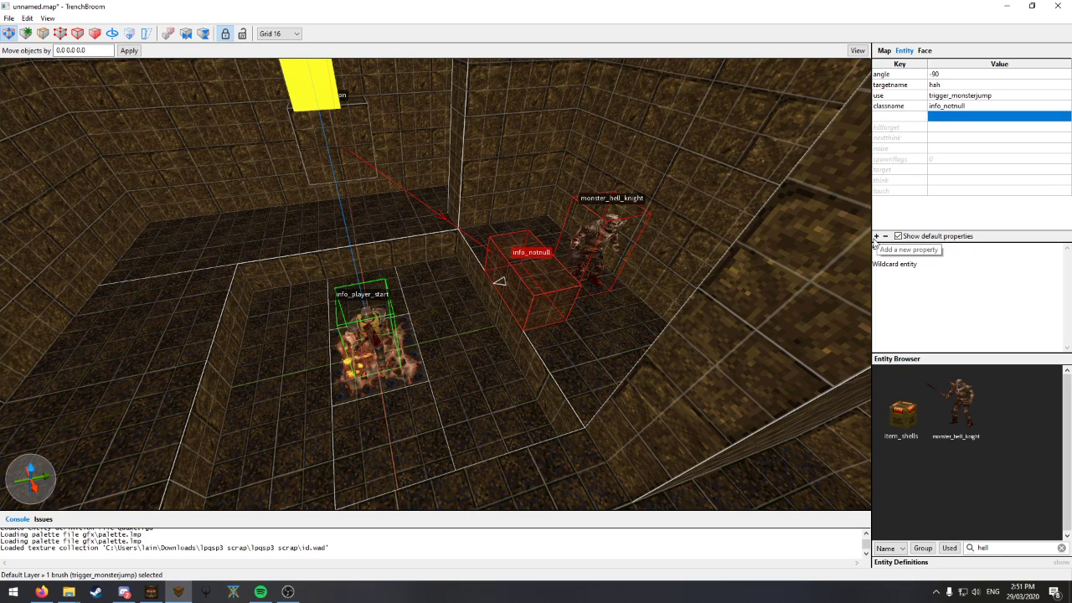
click(876, 235)
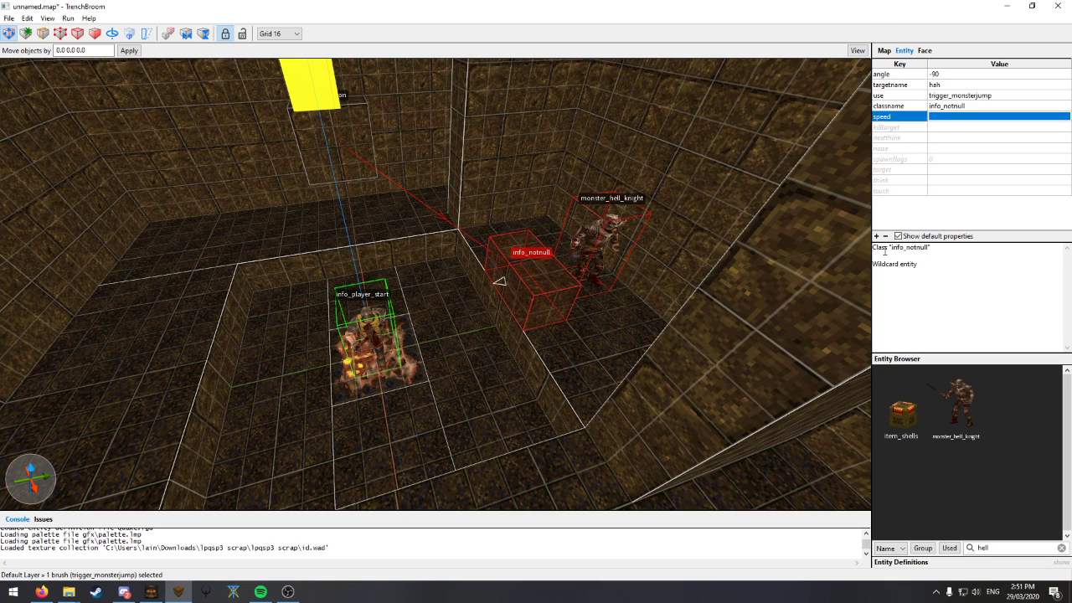
text(100)
text(he)
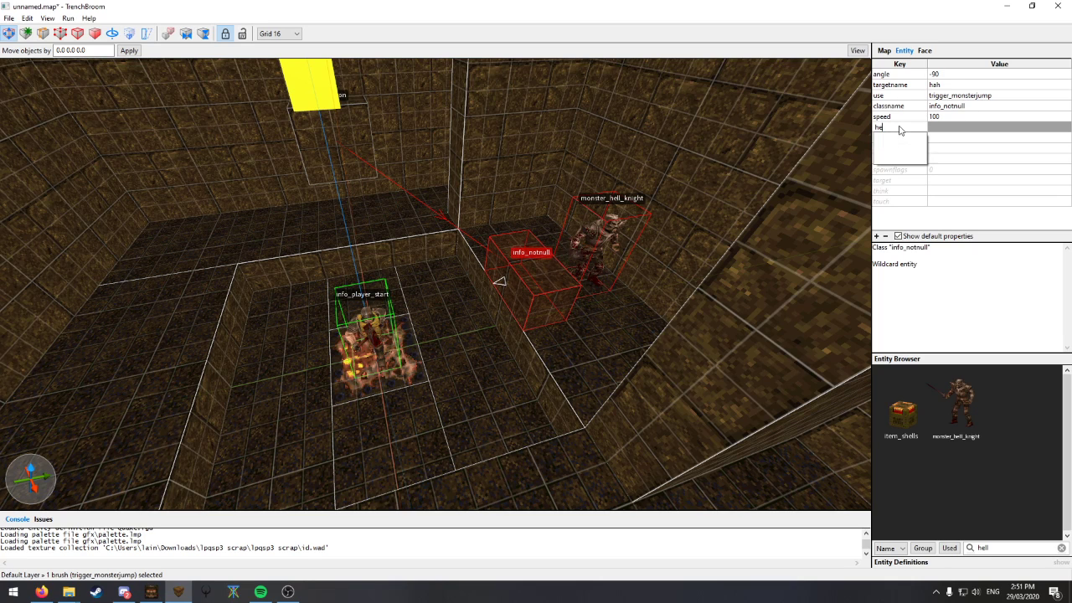
click(896, 127)
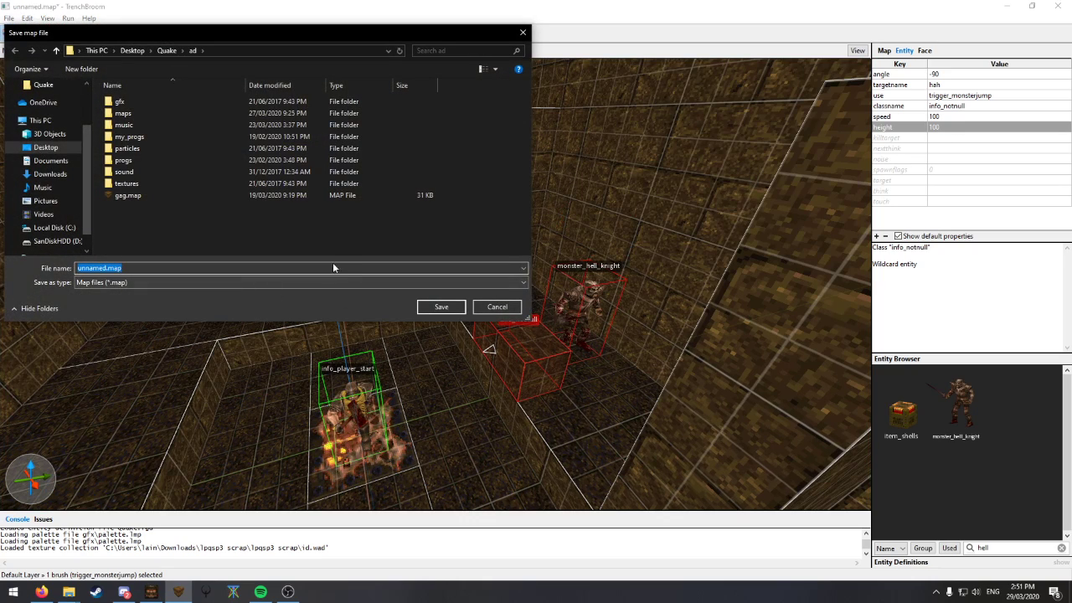
Save the map as test1 in Desktop > Maps and browse for the source map to compile
click(167, 50)
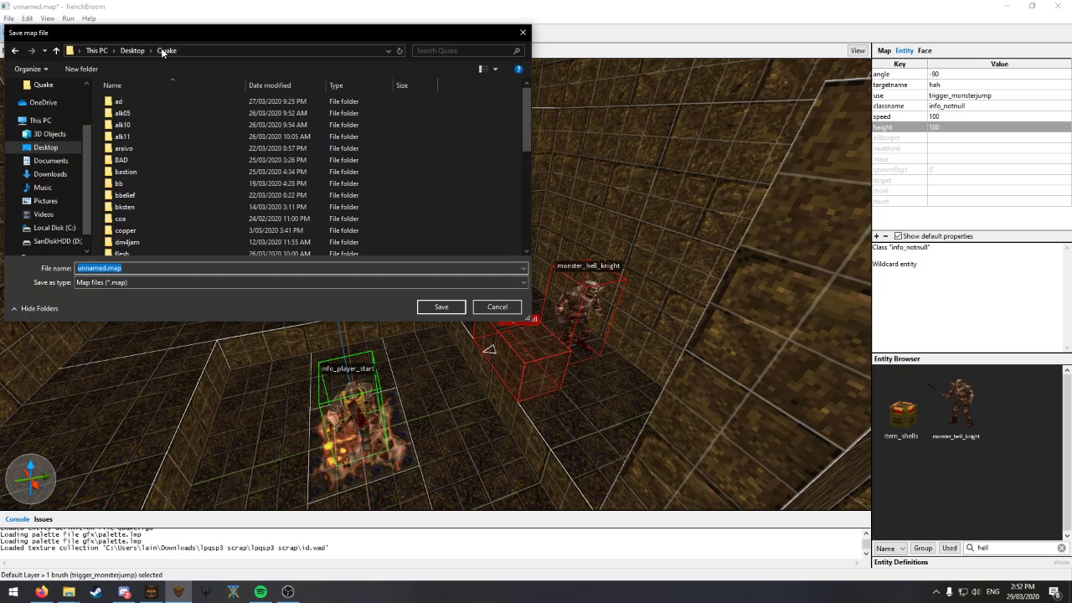
click(133, 50)
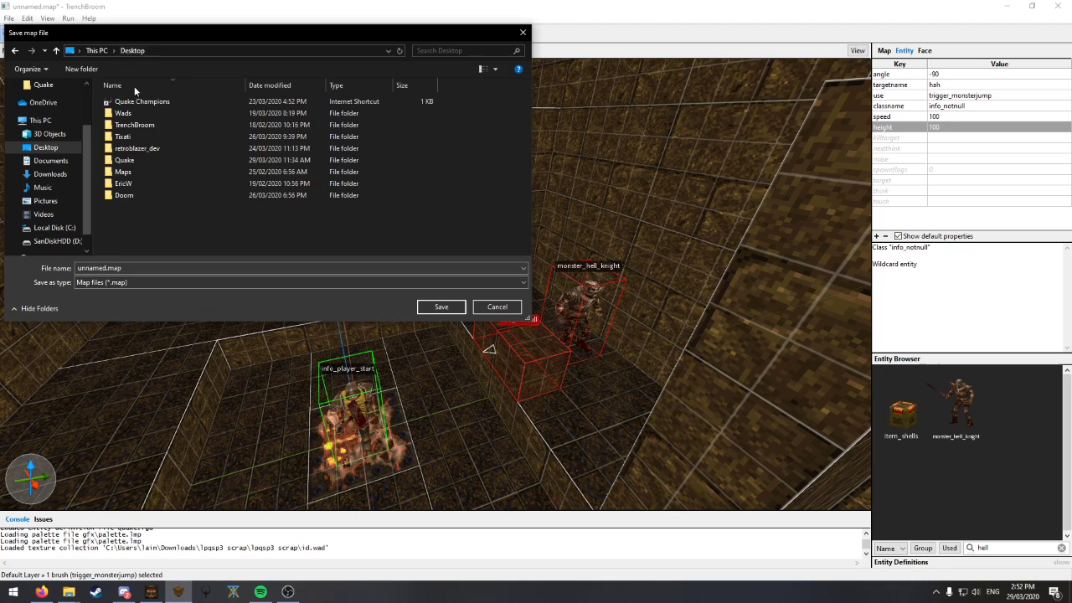
double_click(124, 171)
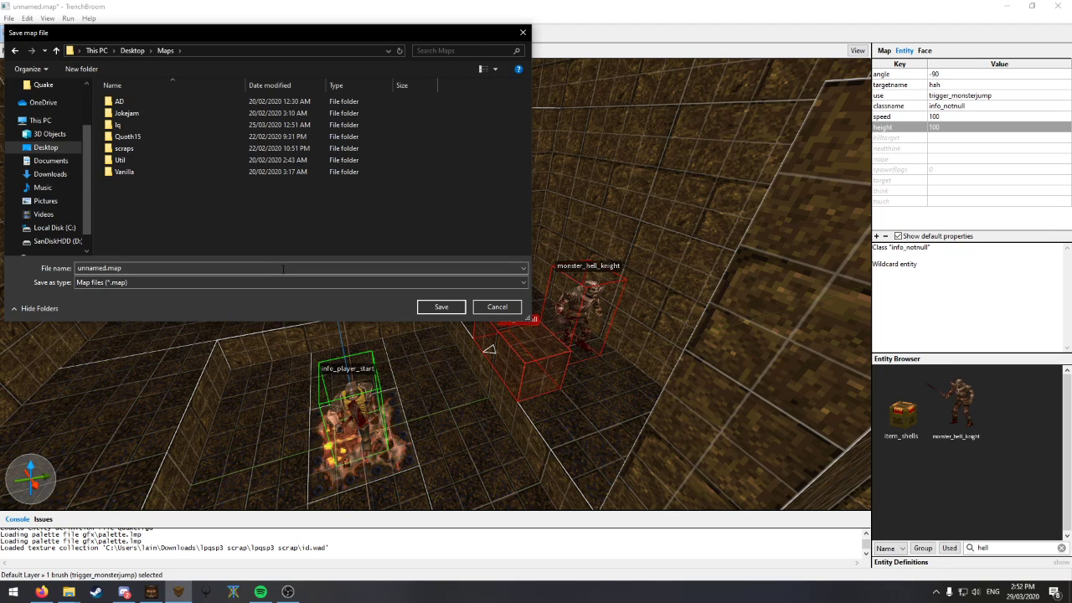
text(test1)
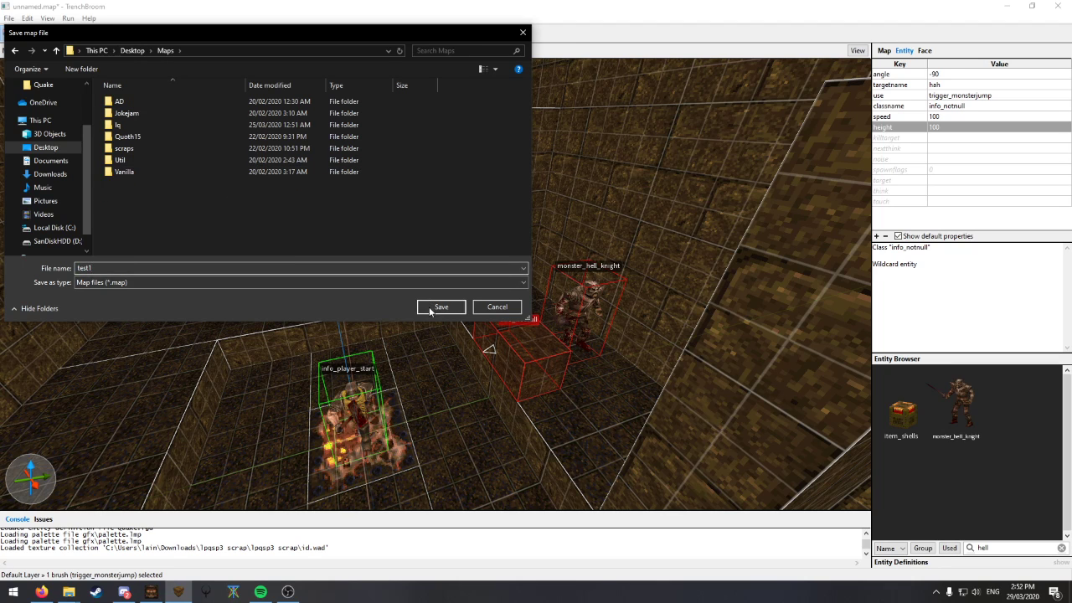
click(441, 307)
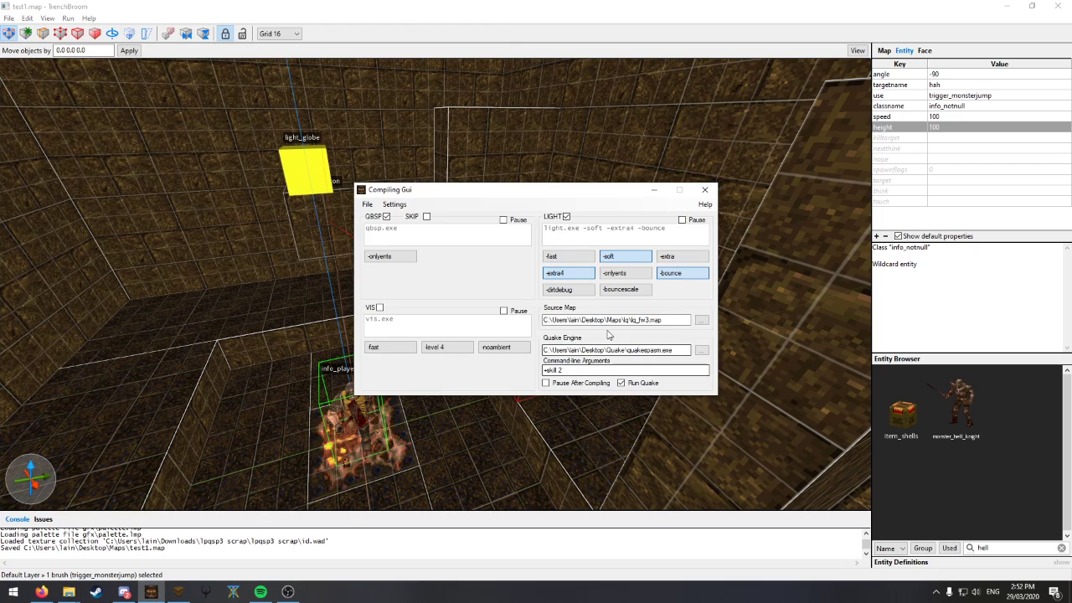
click(702, 320)
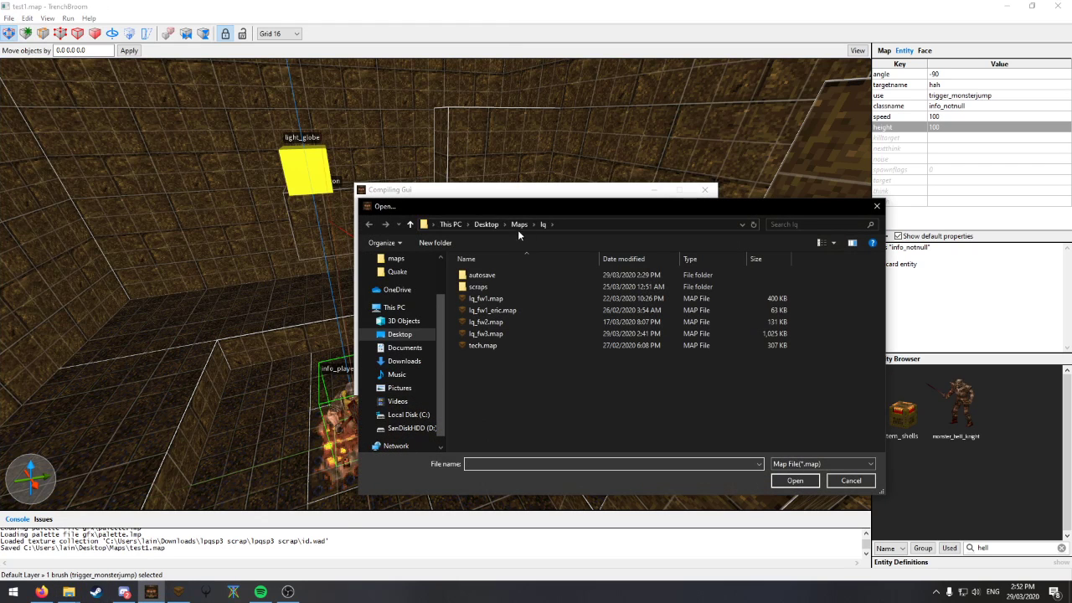
click(850, 480)
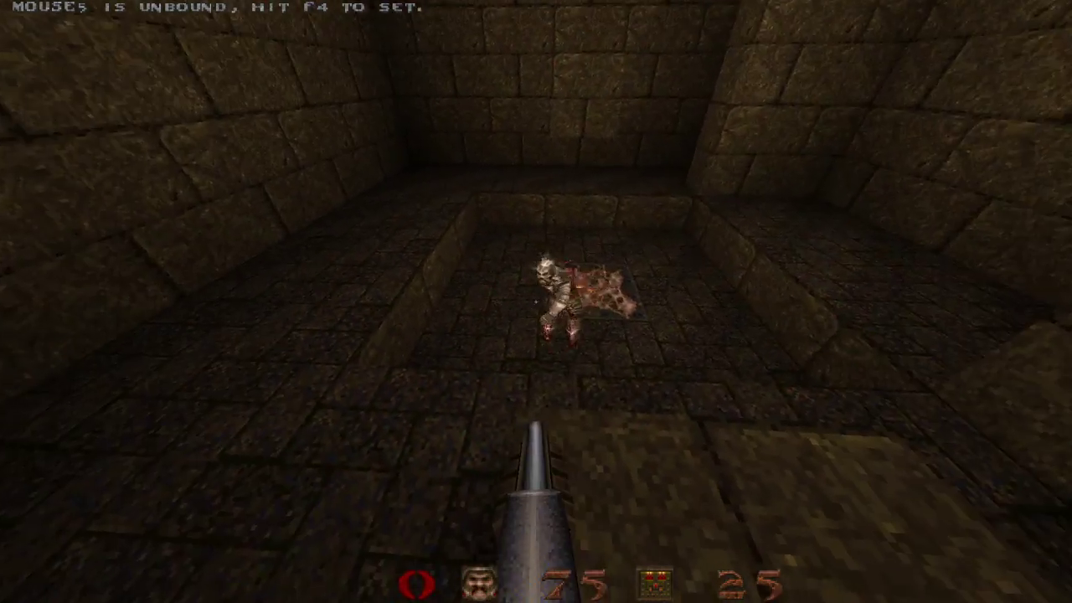
Exit the QuakeSpasm play-test after viewing the hell knight in the pit
key(Escape)
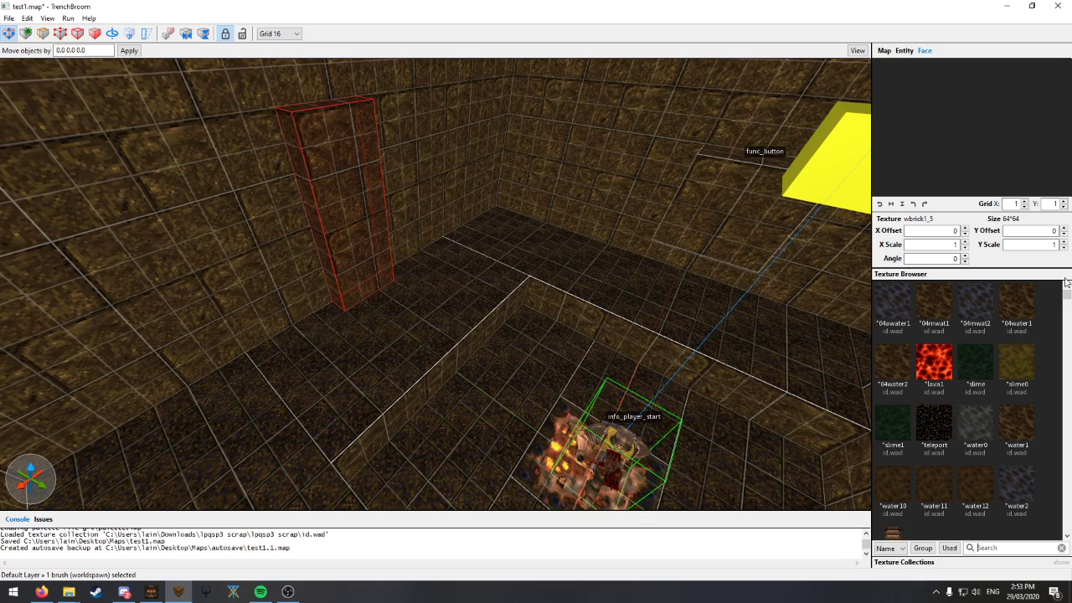
Apply the *teleport texture from the Texture Browser to the tall pillar brush
click(933, 423)
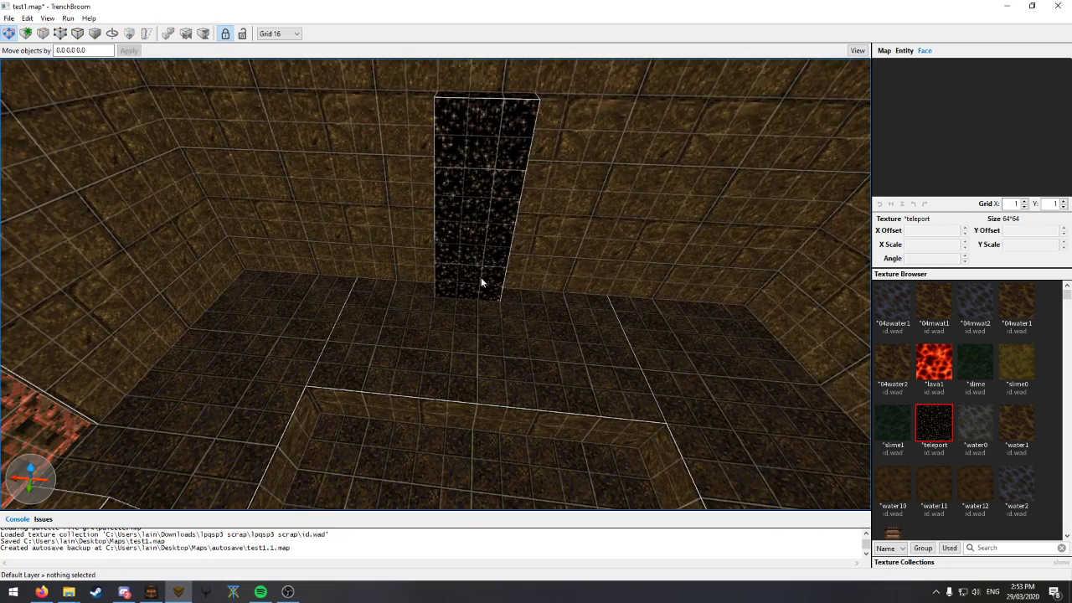
mouse_move(484, 180)
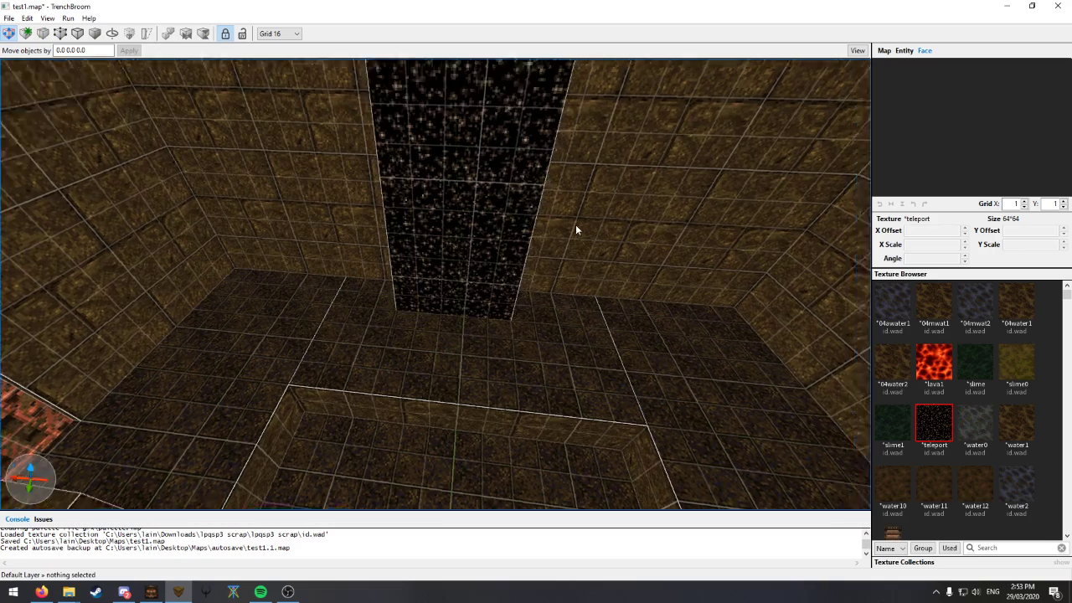
Convert the pillar brush into a trigger_multiple entity and show its properties
right_click(598, 242)
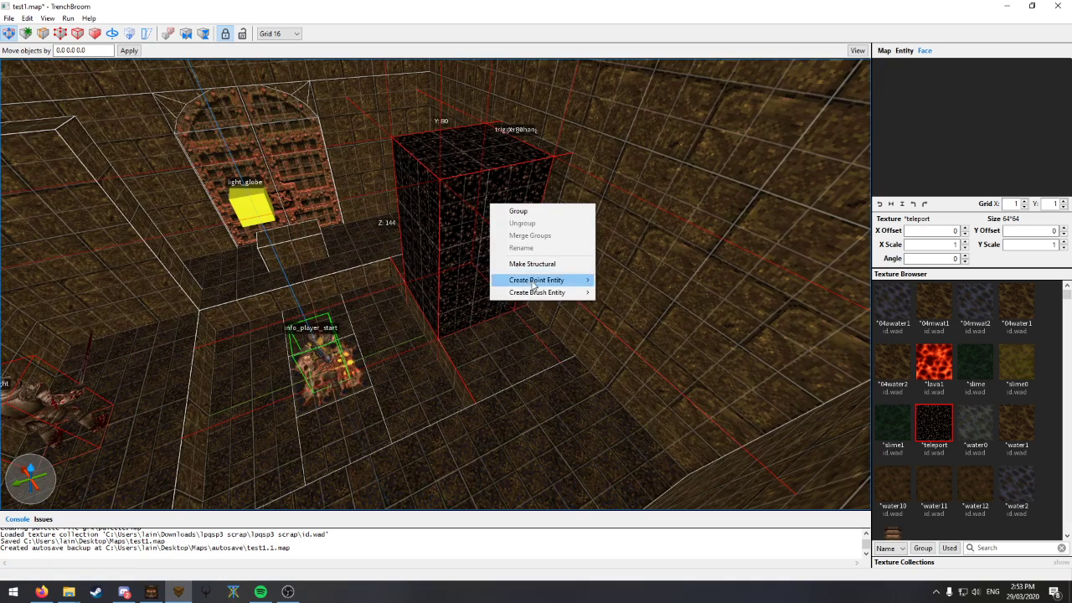
mouse_move(621, 304)
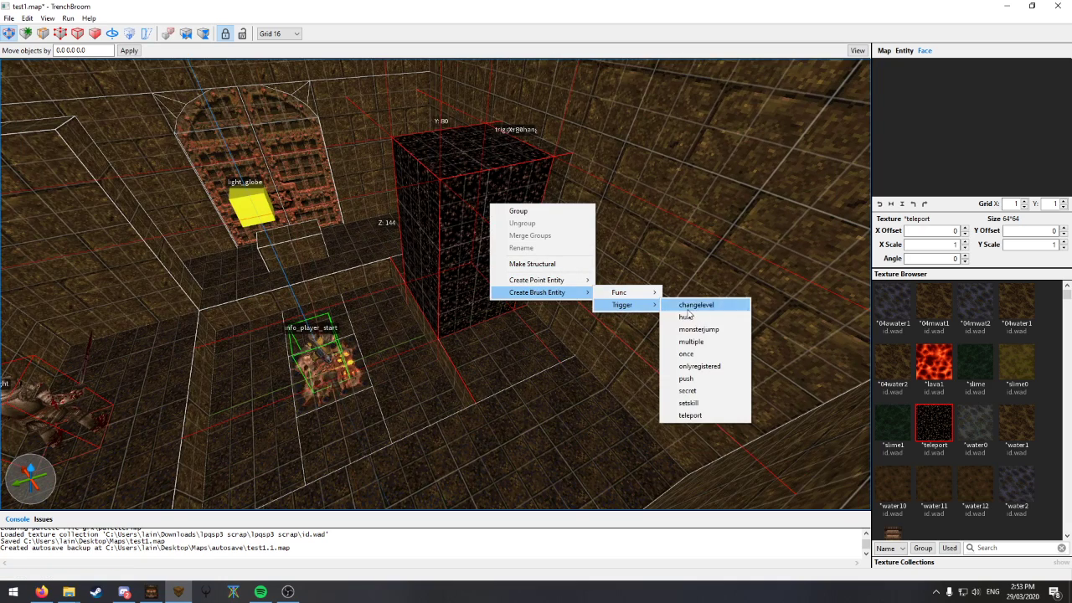
mouse_move(691, 342)
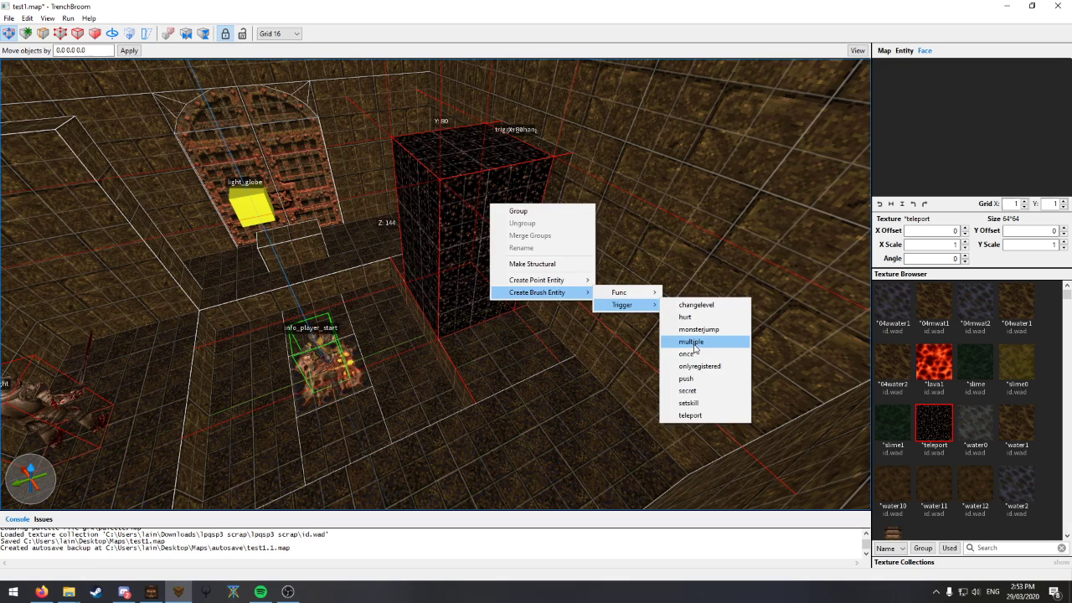
click(690, 342)
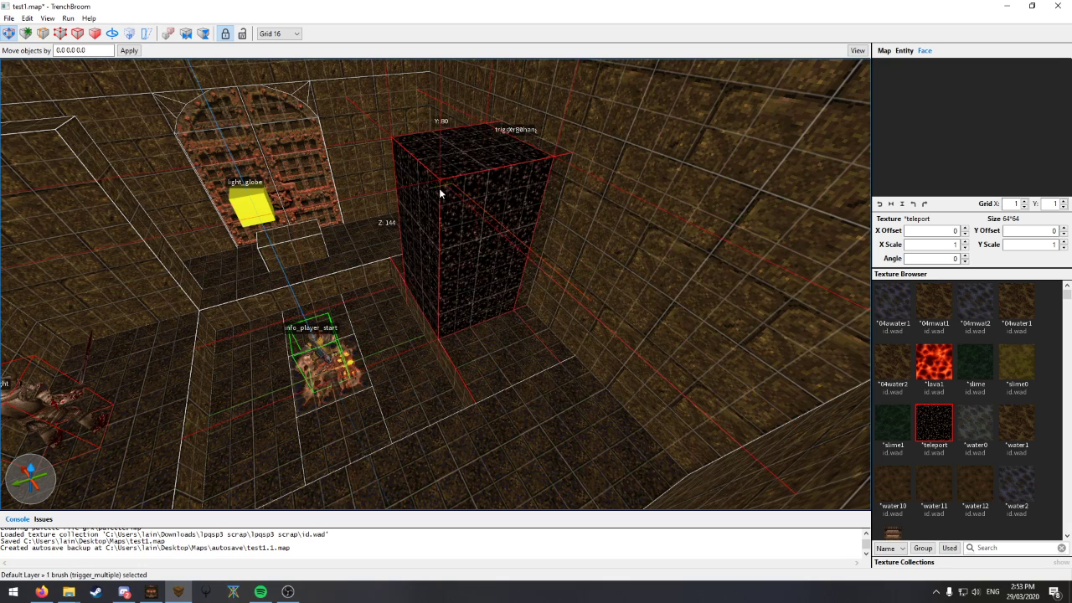
click(903, 50)
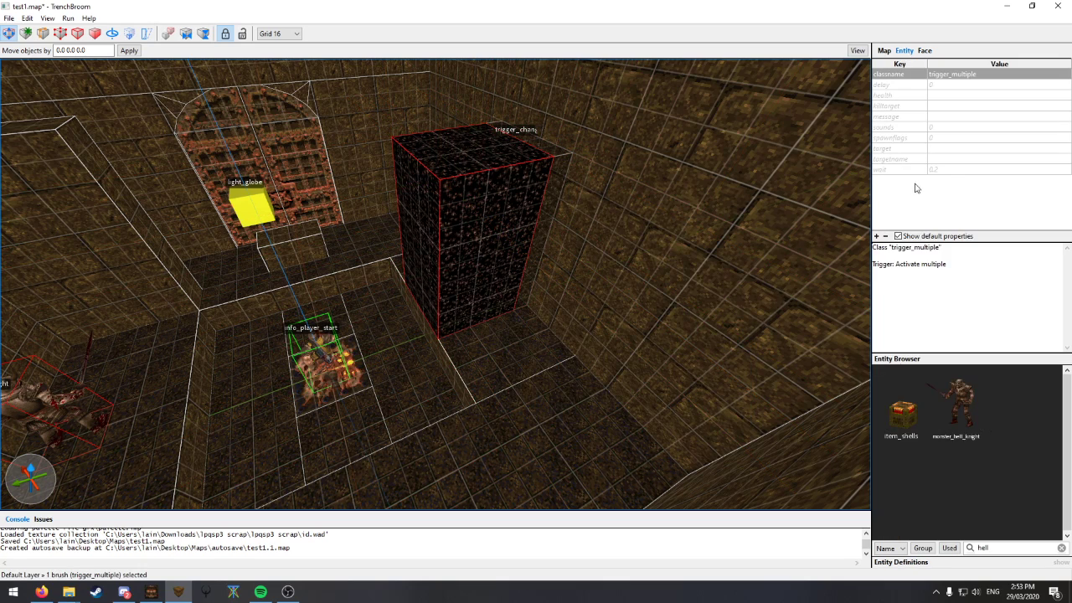
Give the trigger wait 2, message 'Other worlds await...', targetname hah, and rename the classname key
click(880, 85)
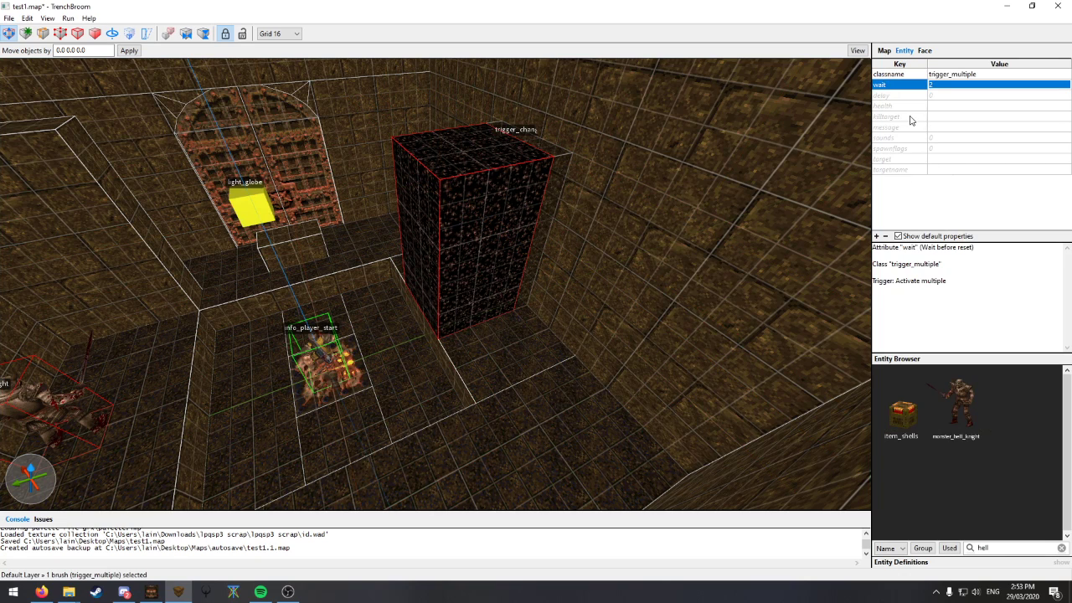
mouse_move(939, 144)
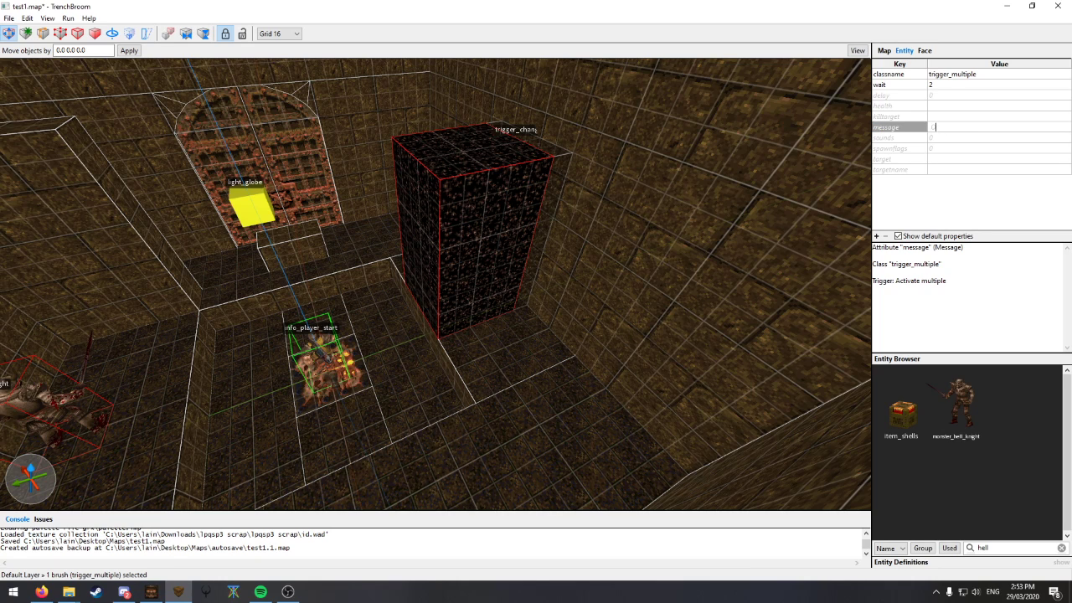
text(Other worlds await...)
click(999, 169)
text(hah)
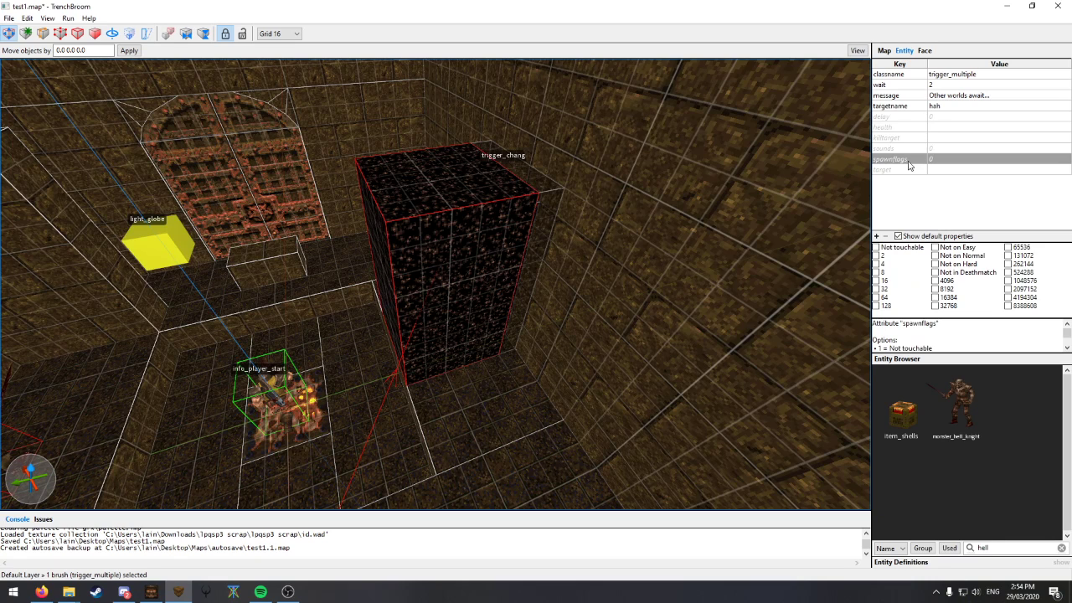
mouse_move(910, 80)
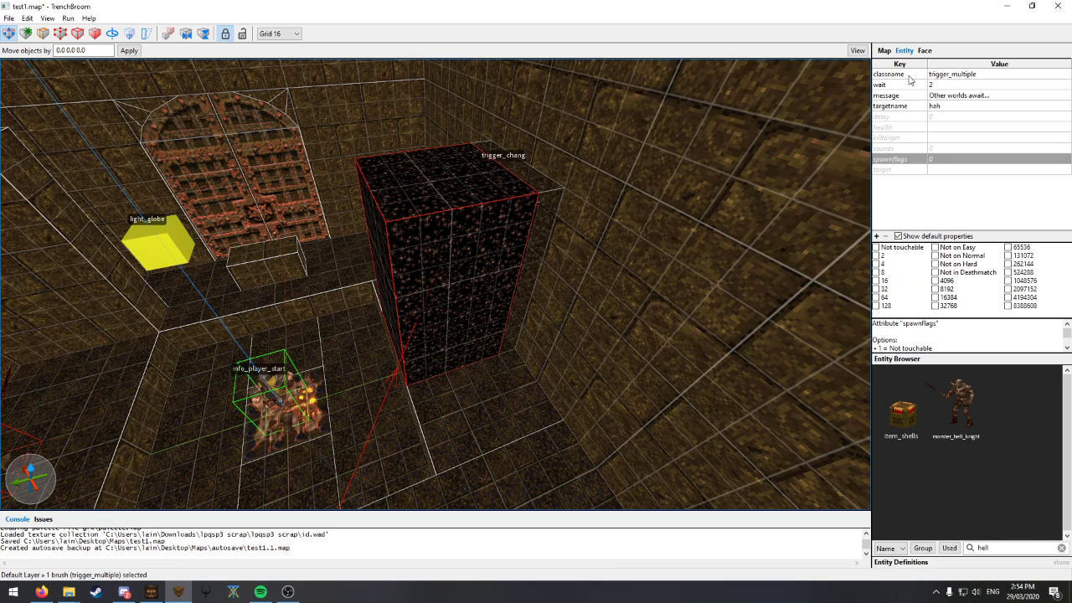
click(887, 73)
text(use)
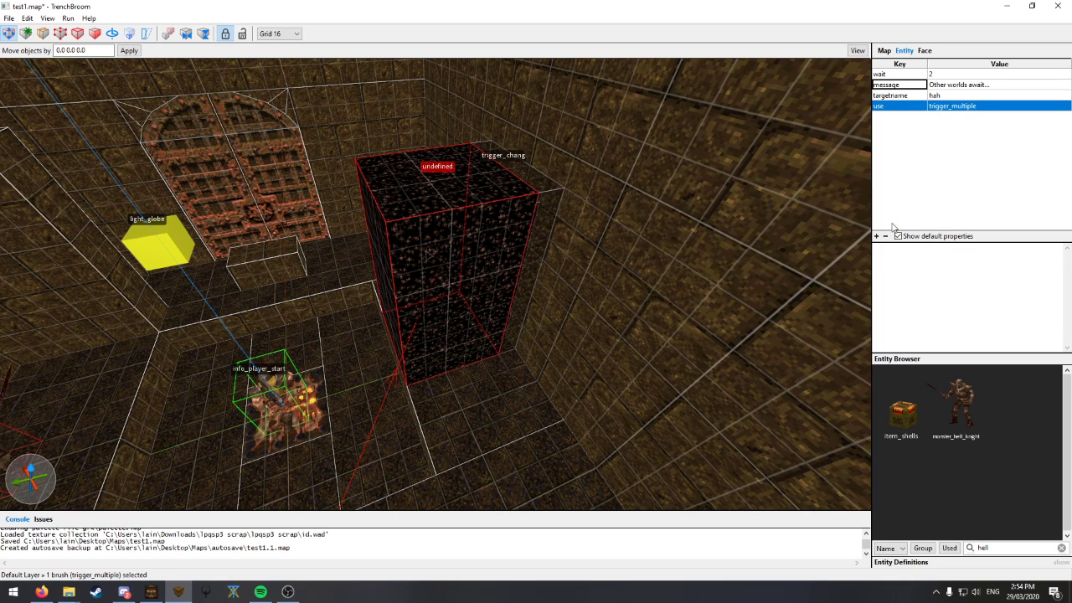
Add classname info_notnull alongside use=trigger_multiple and set the angle property to 90
click(876, 236)
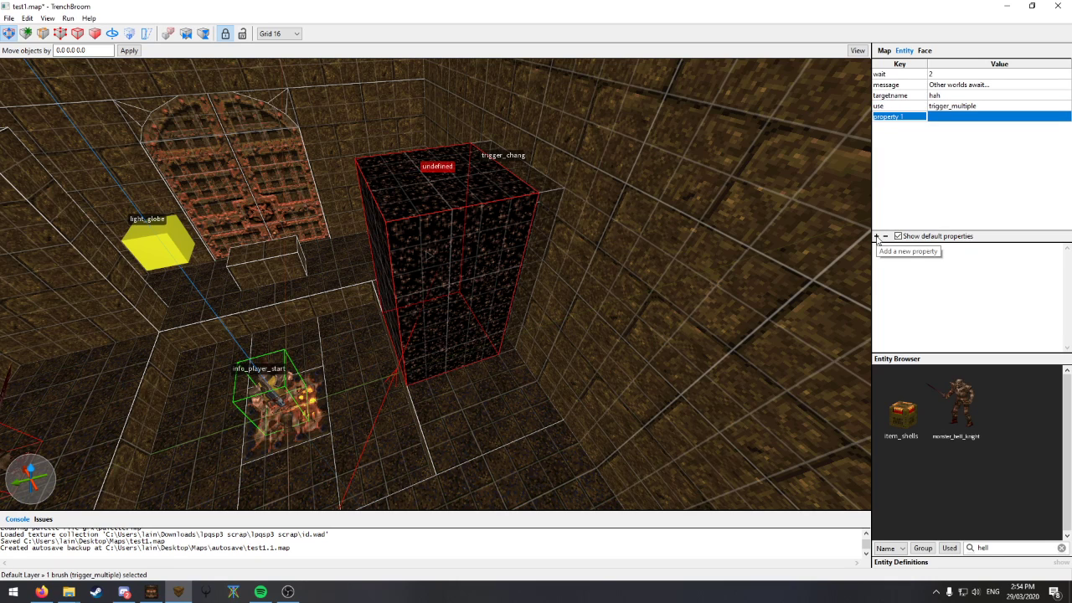
mouse_move(912, 164)
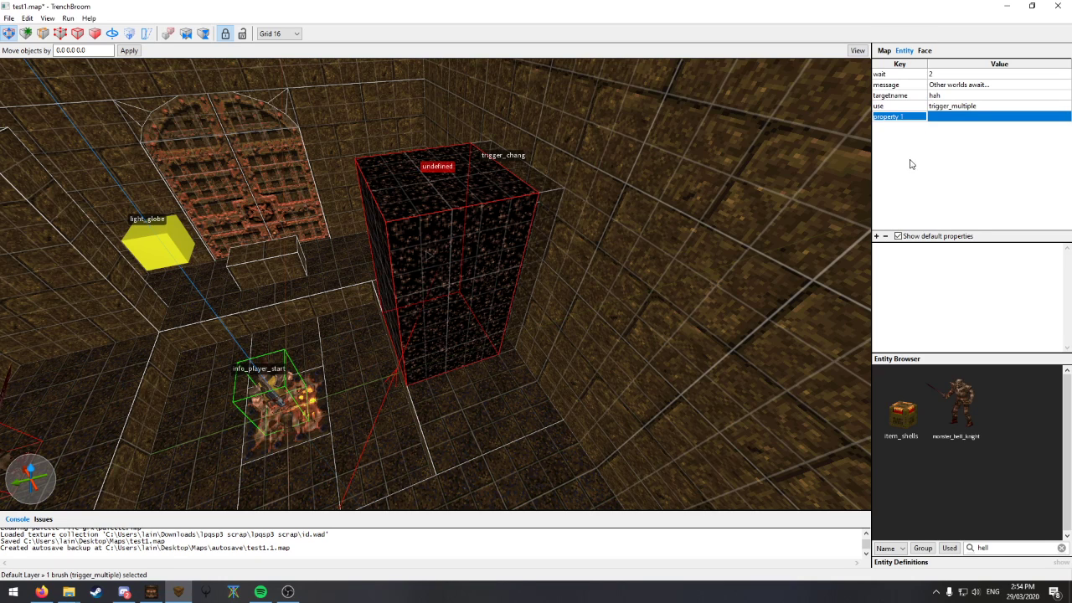
mouse_move(914, 164)
text(info_)
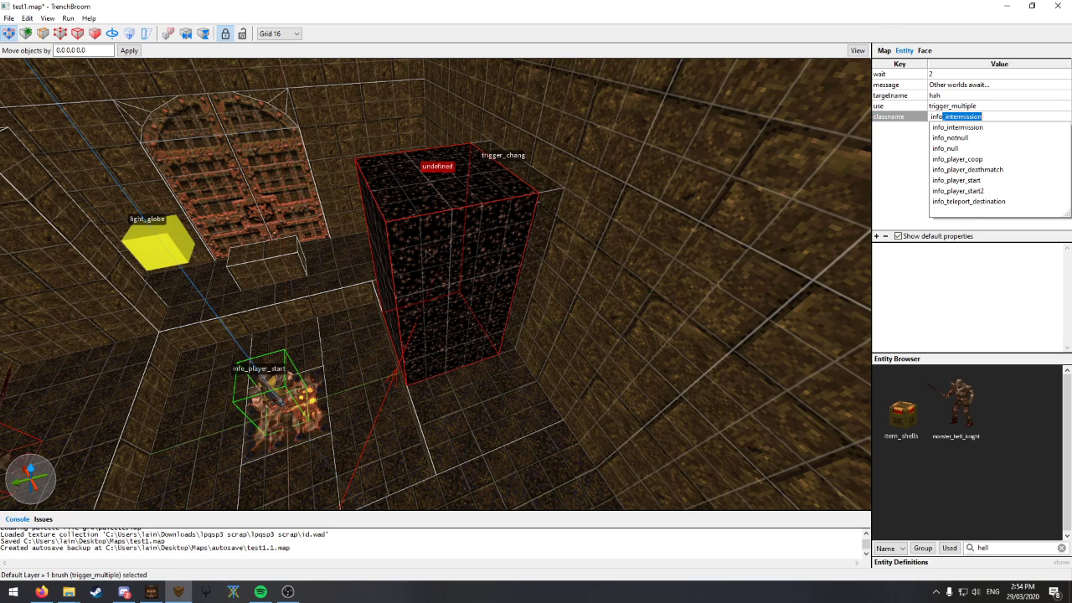
click(949, 137)
text(angle)
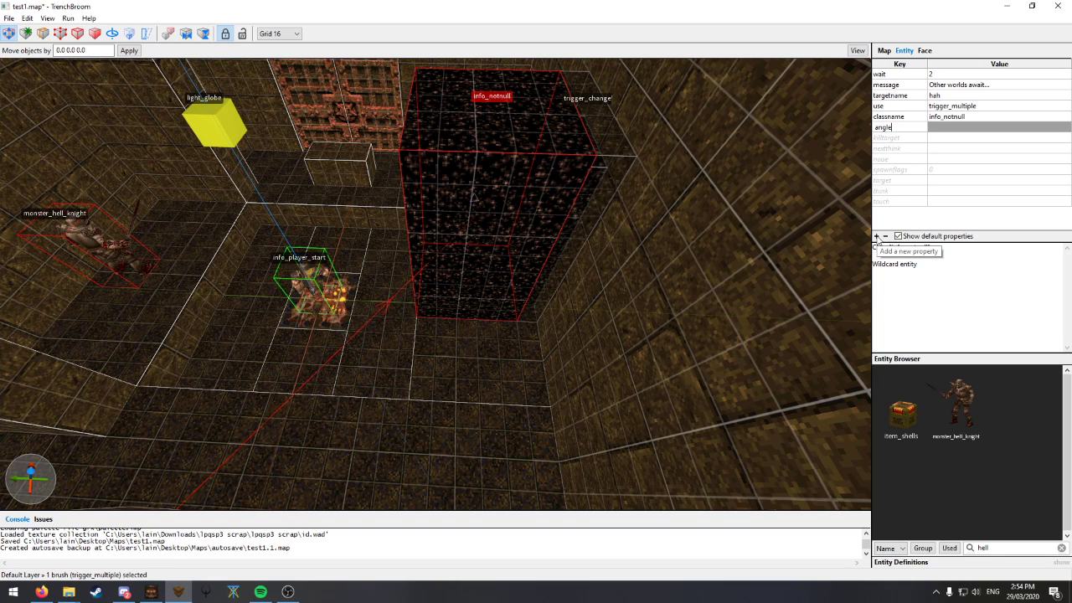
text(90)
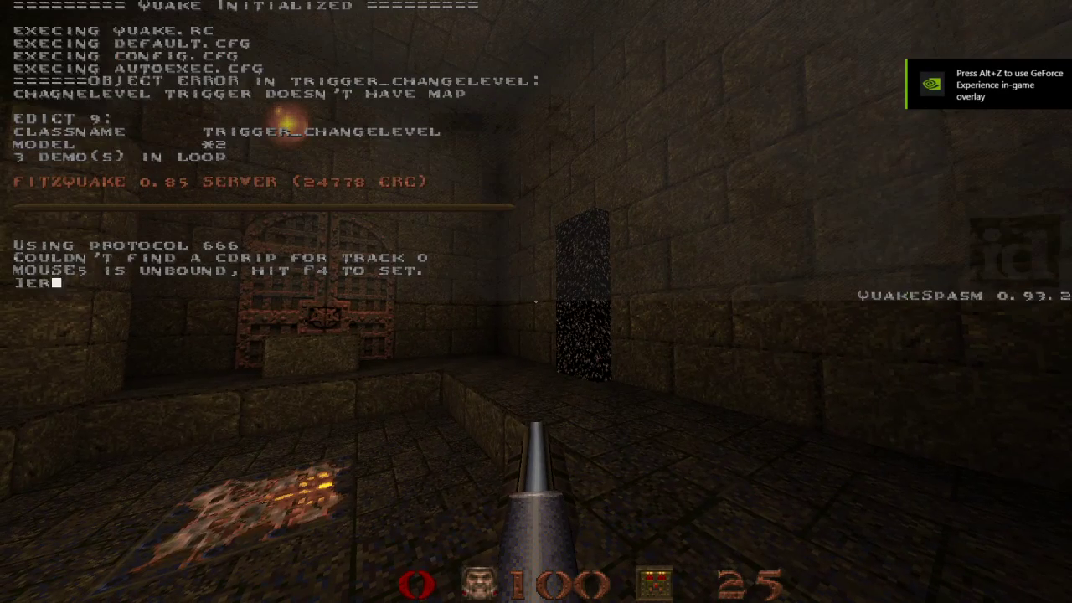
Type the restart command into the QuakeSpasm console
text(esta)
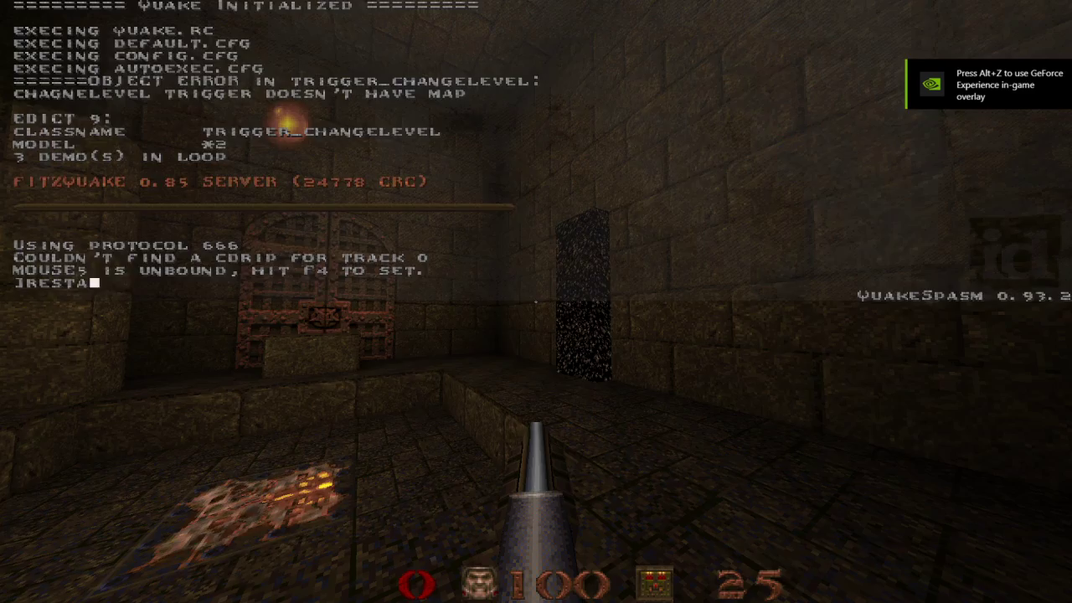